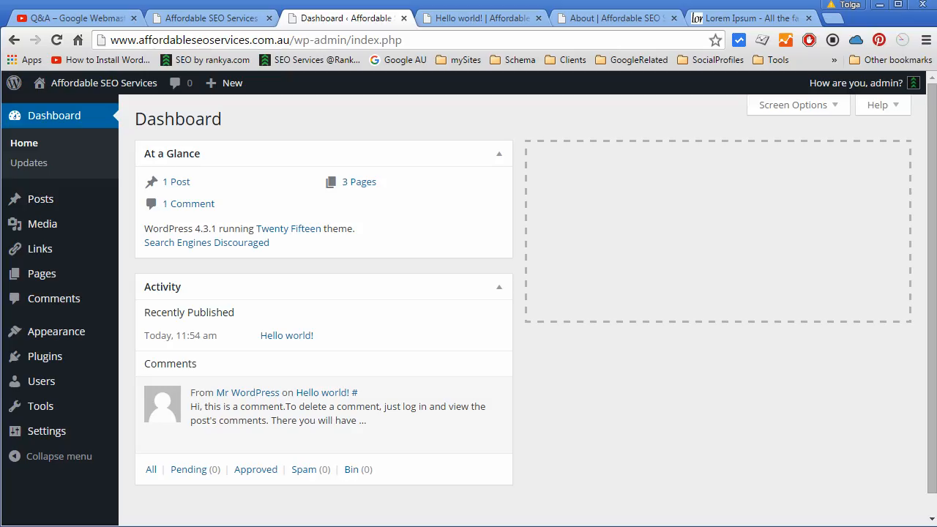
{"action": "mouse_move", "coordinate": [599, 520]}
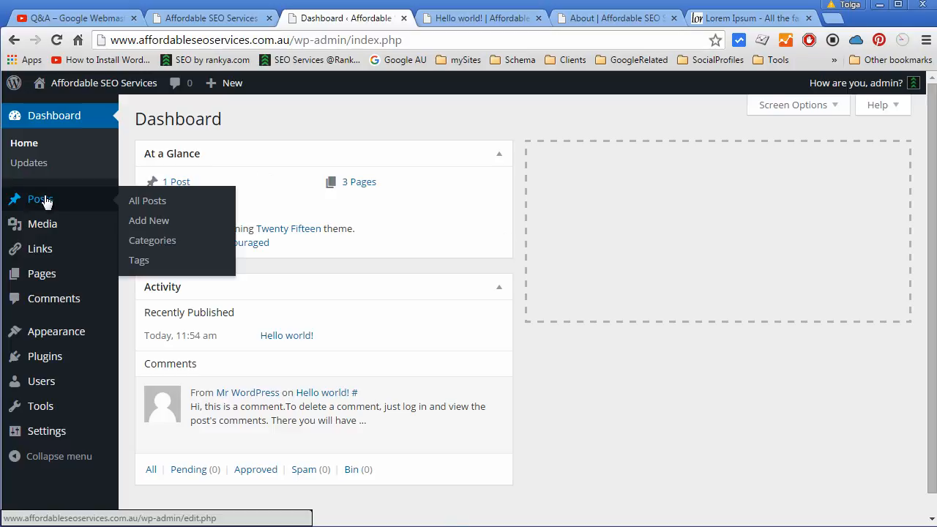
{"action": "mouse_move", "coordinate": [139, 260]}
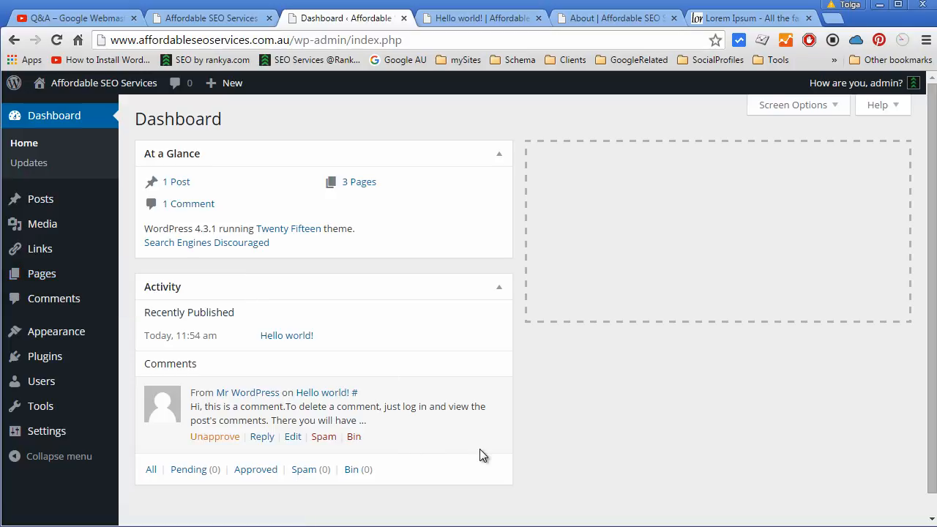
{"action": "mouse_move", "coordinate": [99, 203]}
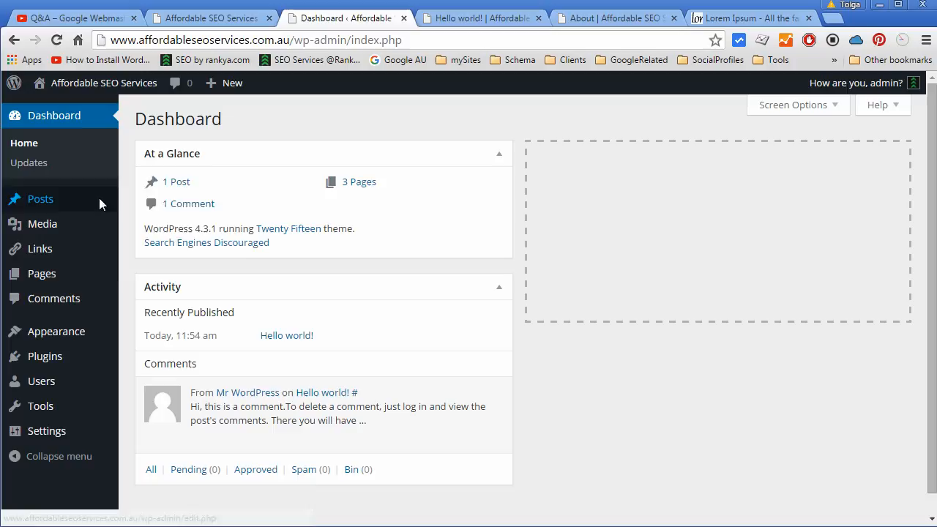
{"action": "mouse_move", "coordinate": [42, 273]}
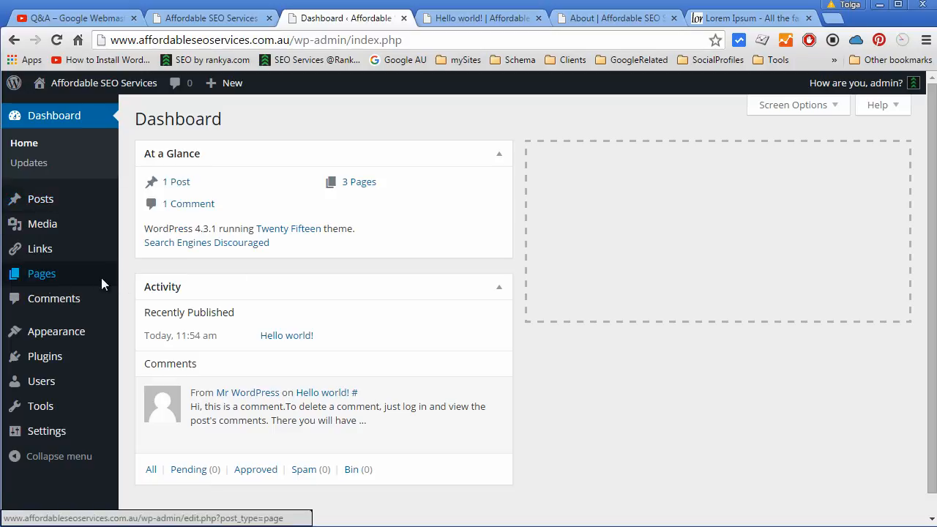
Bring up the Hello world! post tab, showing its date and author links.
{"action": "left_click", "coordinate": [479, 18]}
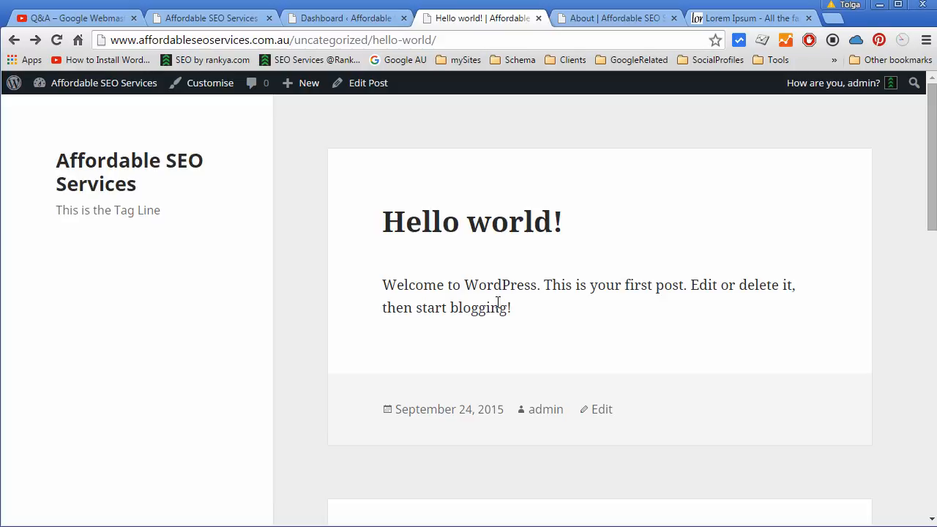
{"action": "mouse_move", "coordinate": [502, 308]}
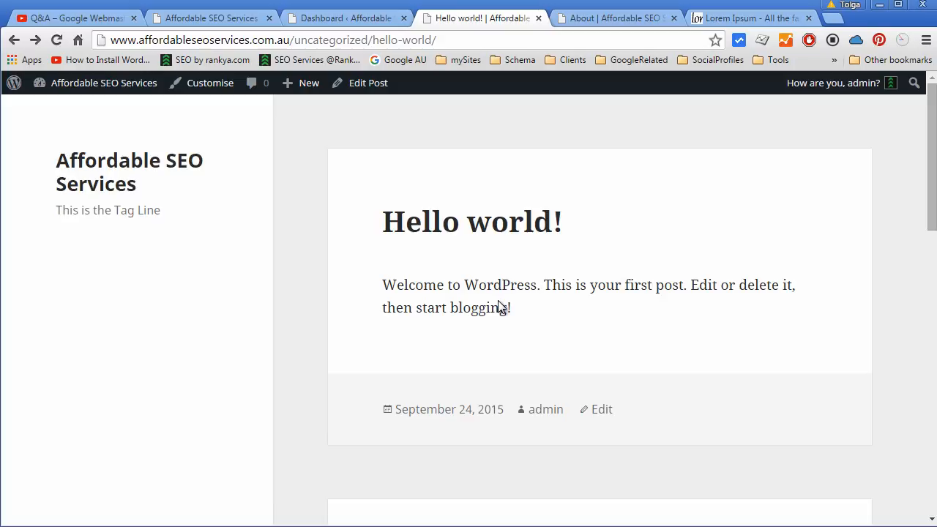
{"action": "mouse_move", "coordinate": [326, 42]}
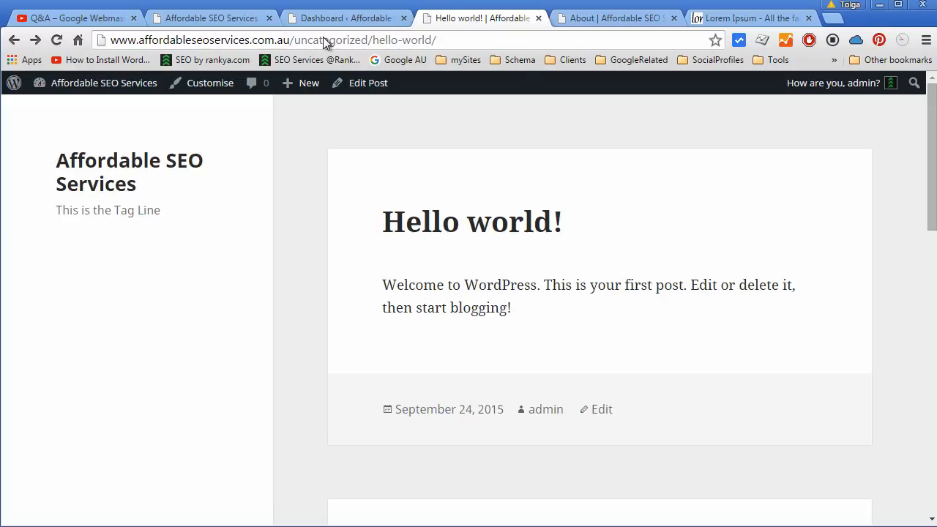
{"action": "double_click", "coordinate": [331, 40]}
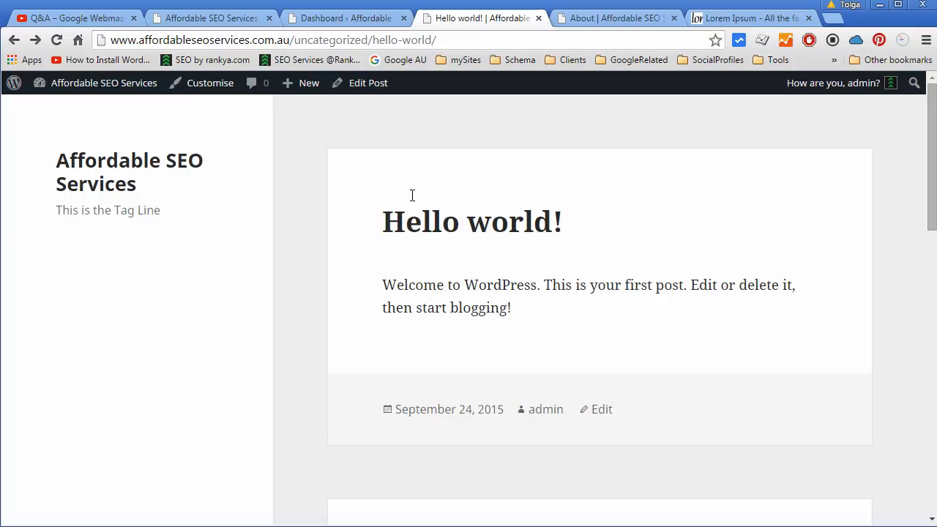
{"action": "mouse_move", "coordinate": [482, 241]}
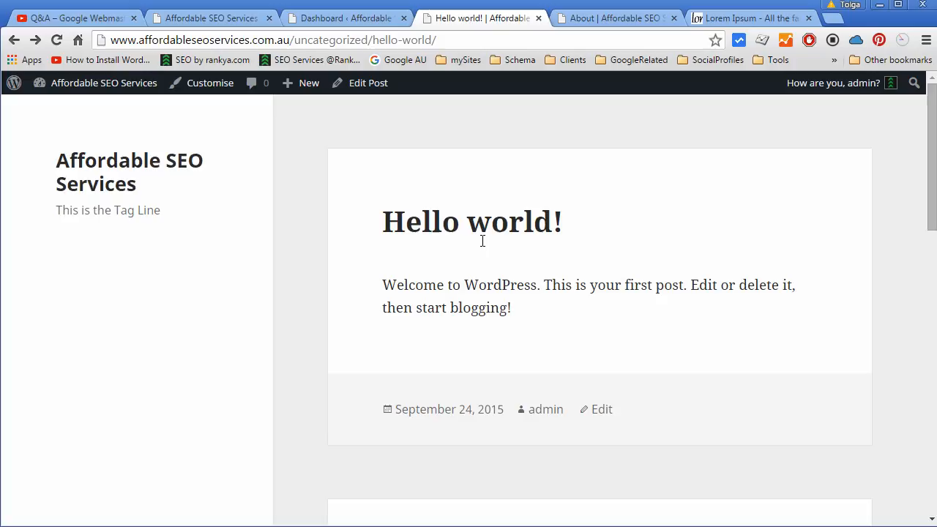
{"action": "mouse_move", "coordinate": [507, 233]}
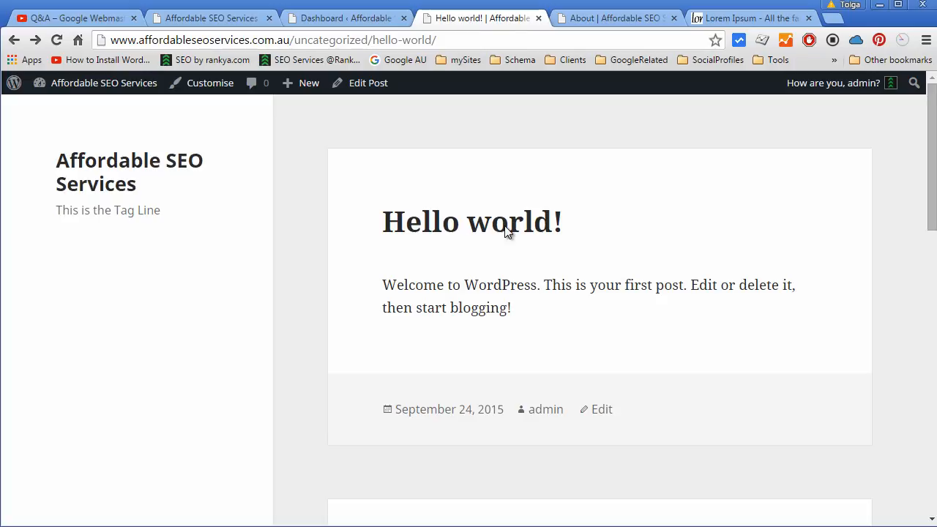
{"action": "mouse_move", "coordinate": [506, 247]}
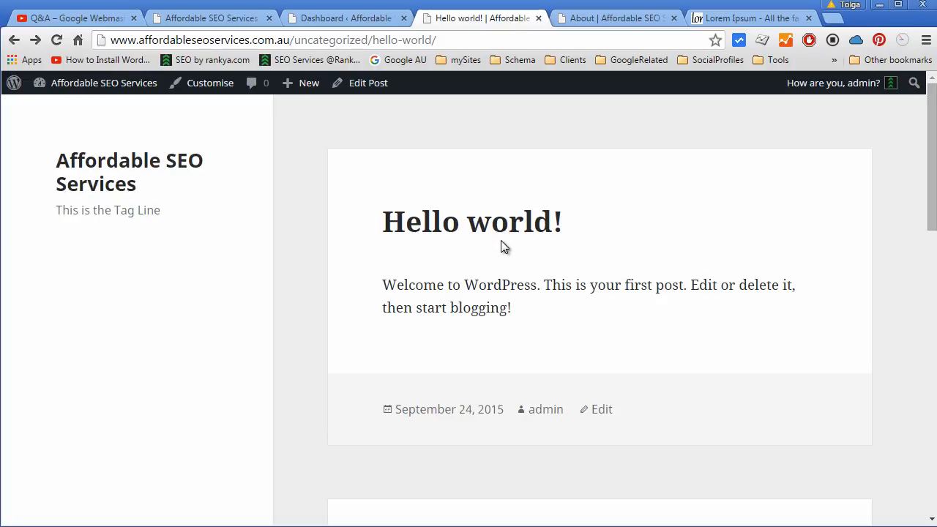
{"action": "mouse_move", "coordinate": [502, 242]}
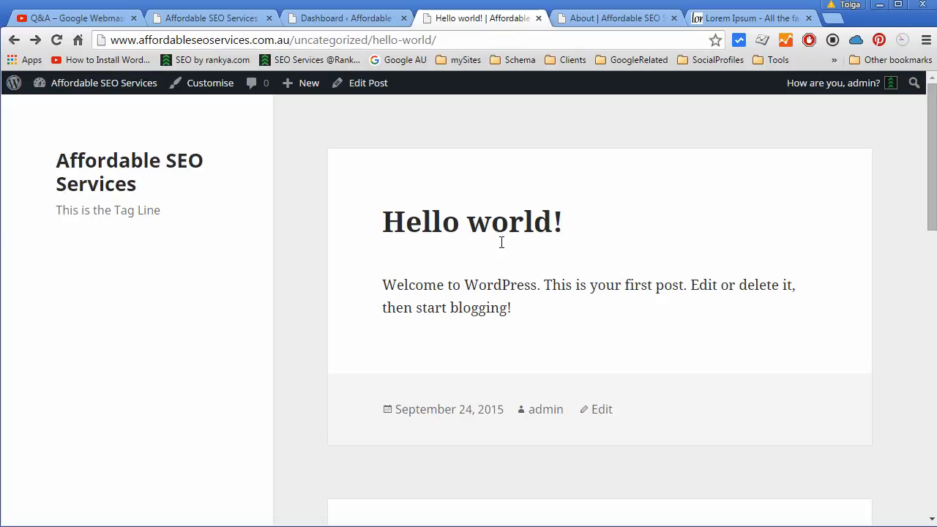
{"action": "mouse_move", "coordinate": [368, 82]}
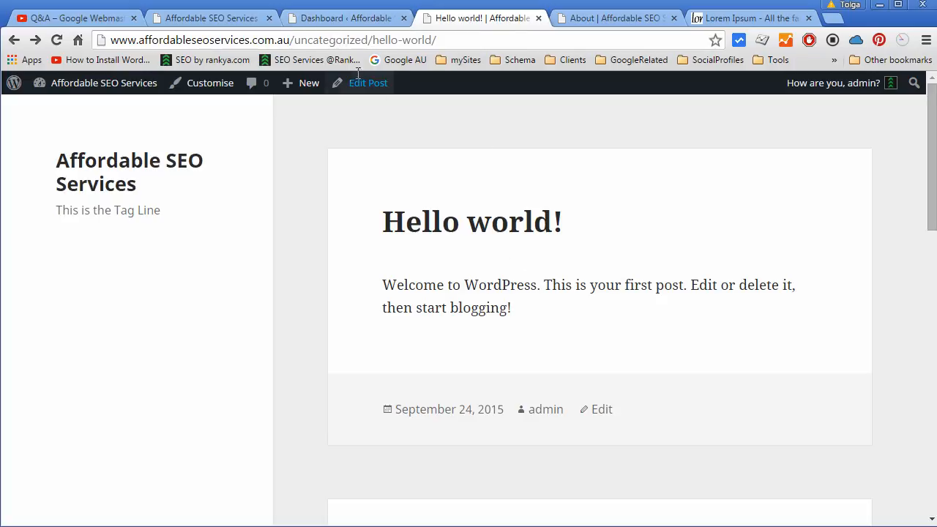
{"action": "mouse_move", "coordinate": [468, 237]}
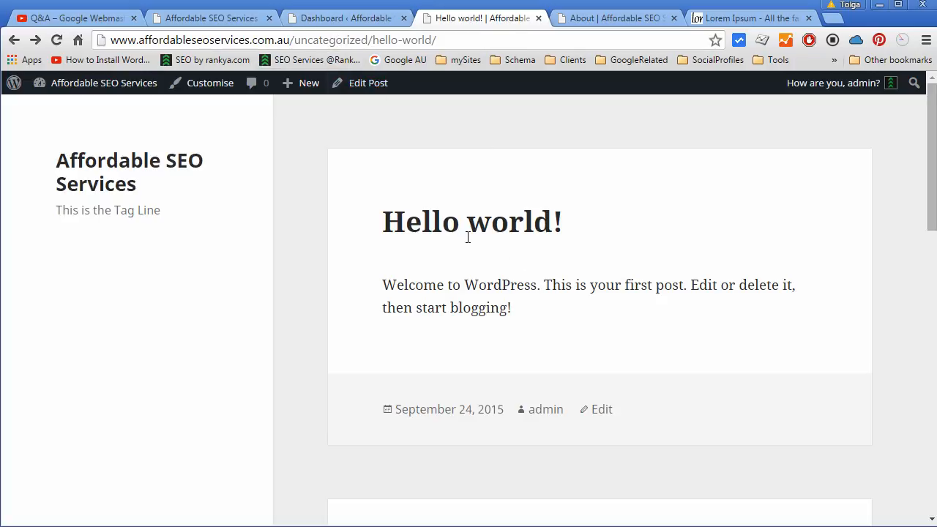
{"action": "mouse_move", "coordinate": [331, 49]}
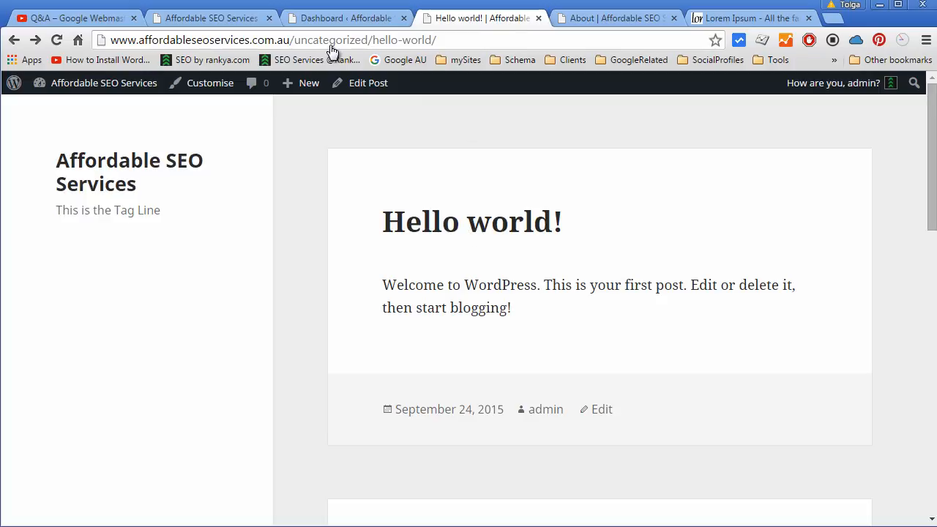
{"action": "mouse_move", "coordinate": [481, 391]}
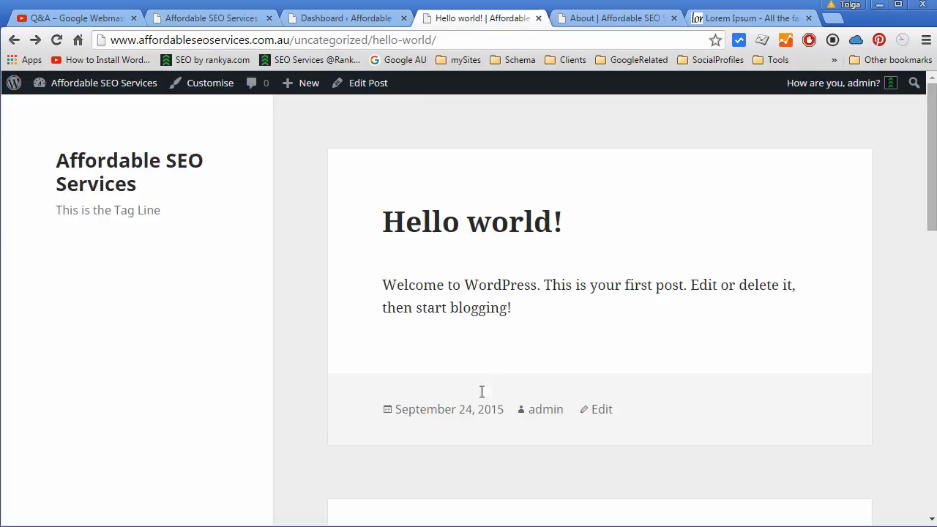
{"action": "mouse_move", "coordinate": [449, 410]}
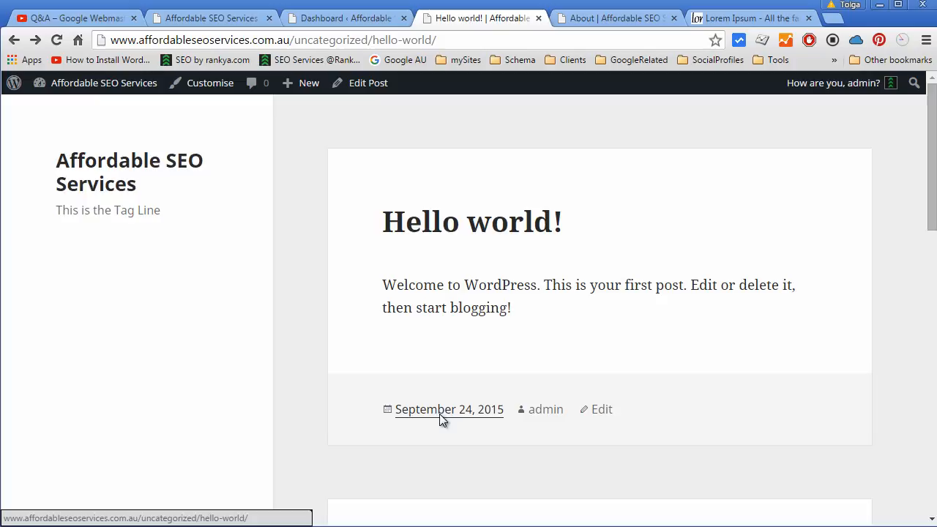
{"action": "mouse_move", "coordinate": [476, 243]}
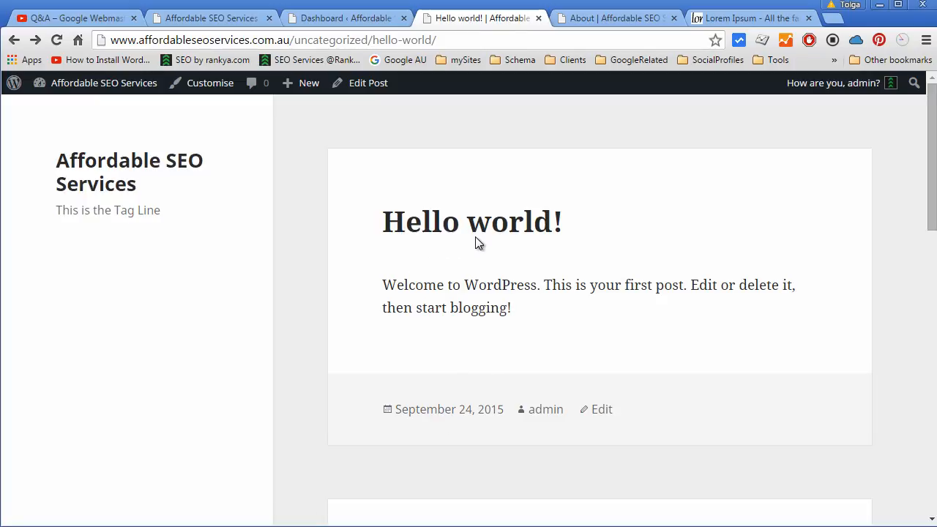
{"action": "mouse_move", "coordinate": [545, 408]}
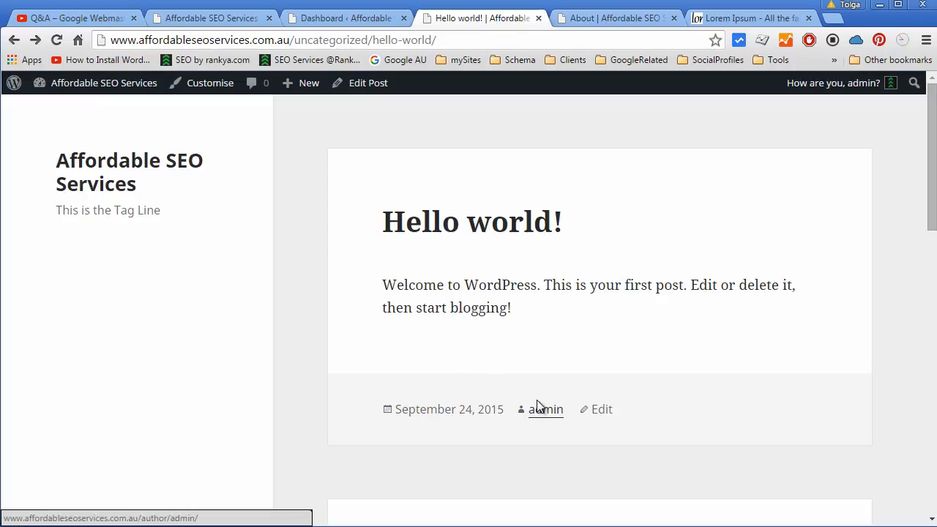
{"action": "mouse_move", "coordinate": [516, 320]}
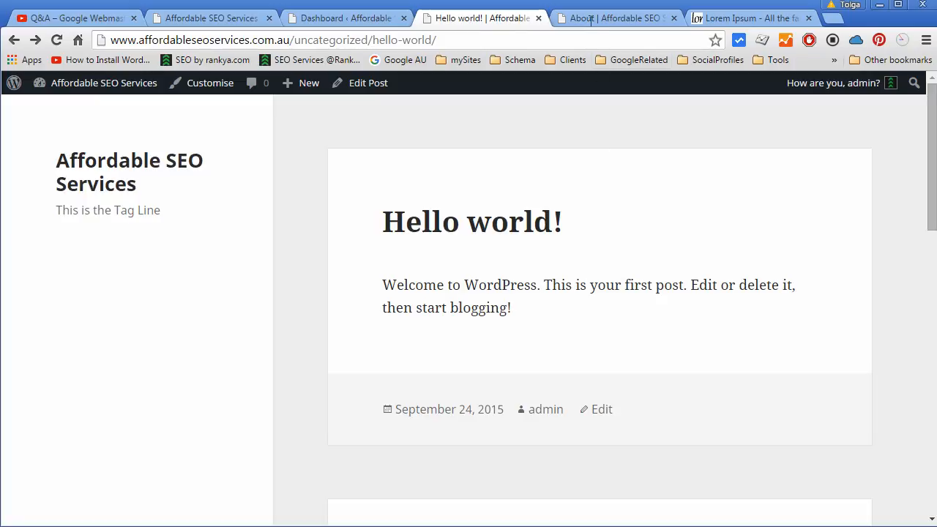
Switch to the About page tab at /about/.
{"action": "left_click", "coordinate": [617, 17]}
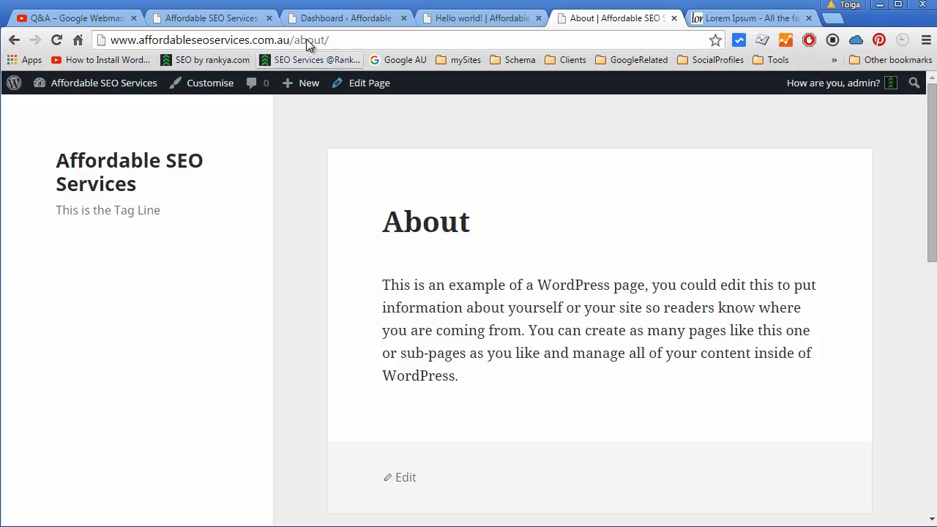
{"action": "mouse_move", "coordinate": [471, 432]}
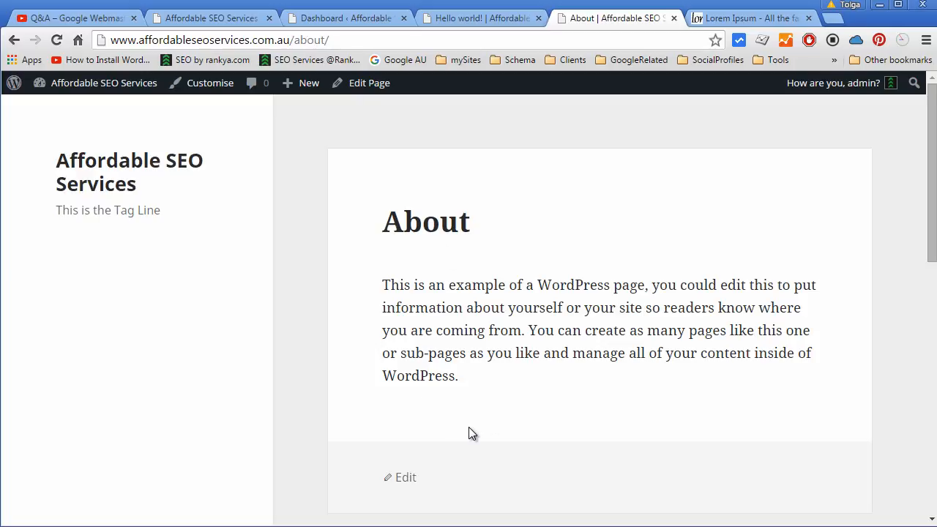
{"action": "mouse_move", "coordinate": [427, 396]}
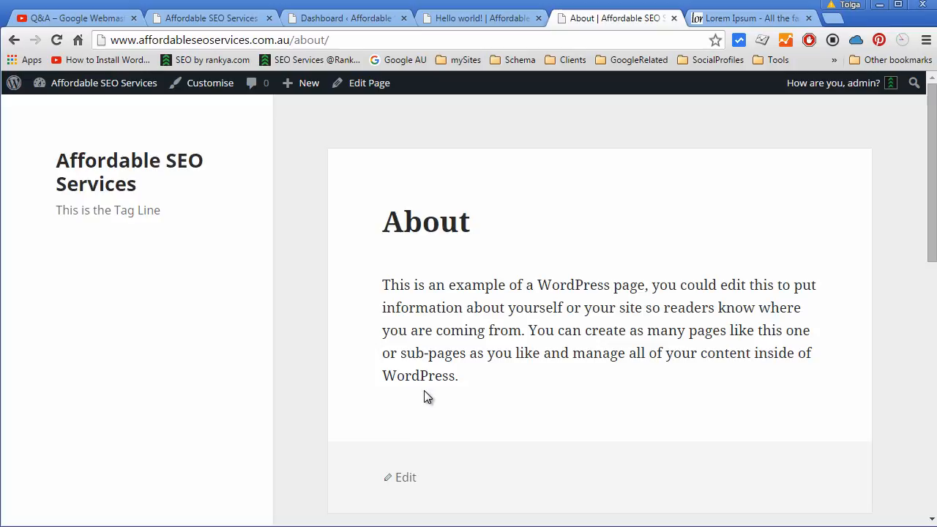
{"action": "mouse_move", "coordinate": [532, 423]}
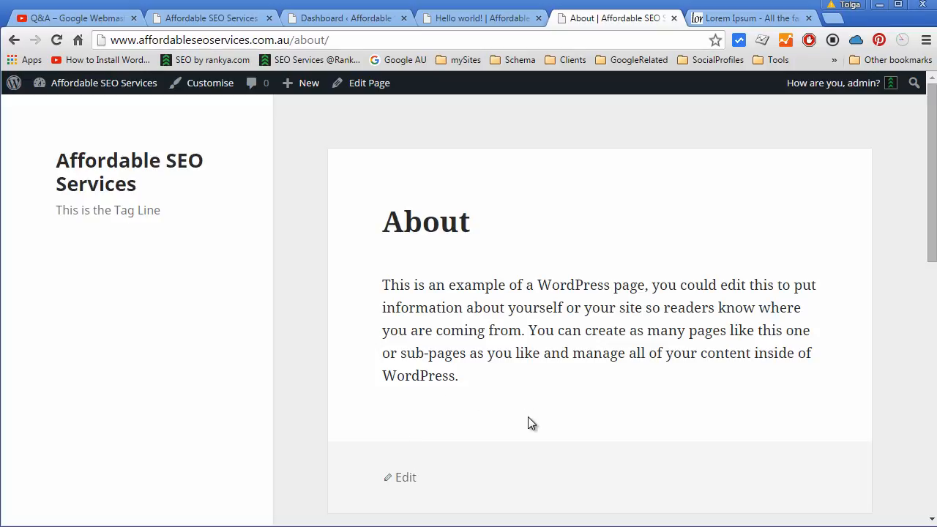
{"action": "mouse_move", "coordinate": [583, 332]}
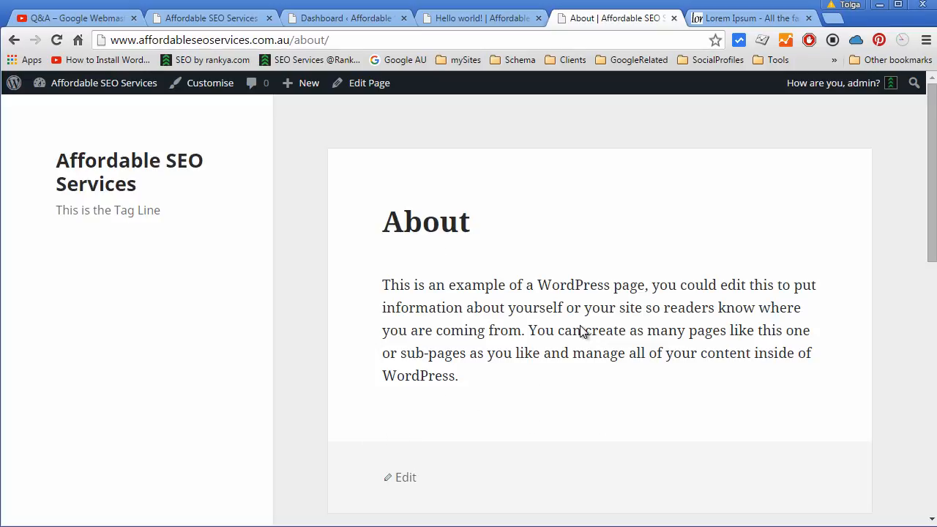
{"action": "mouse_move", "coordinate": [489, 267]}
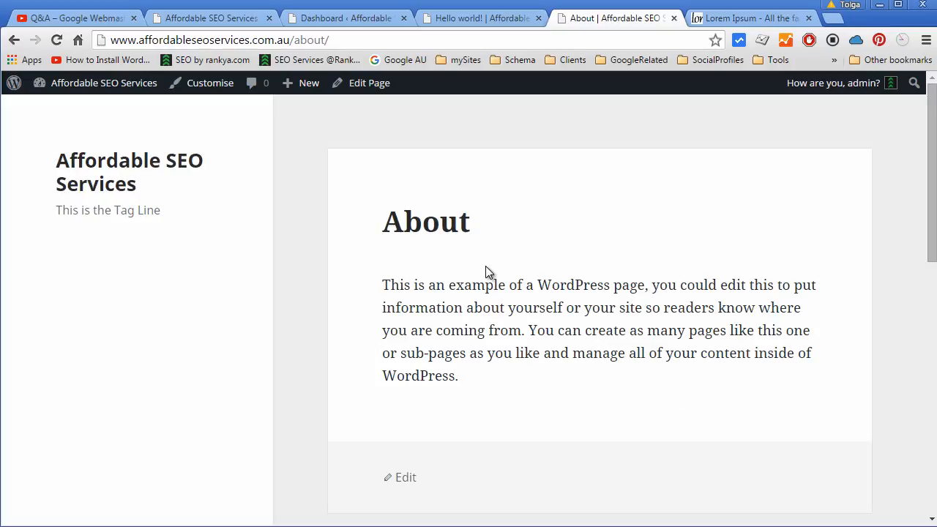
{"action": "mouse_move", "coordinate": [378, 167]}
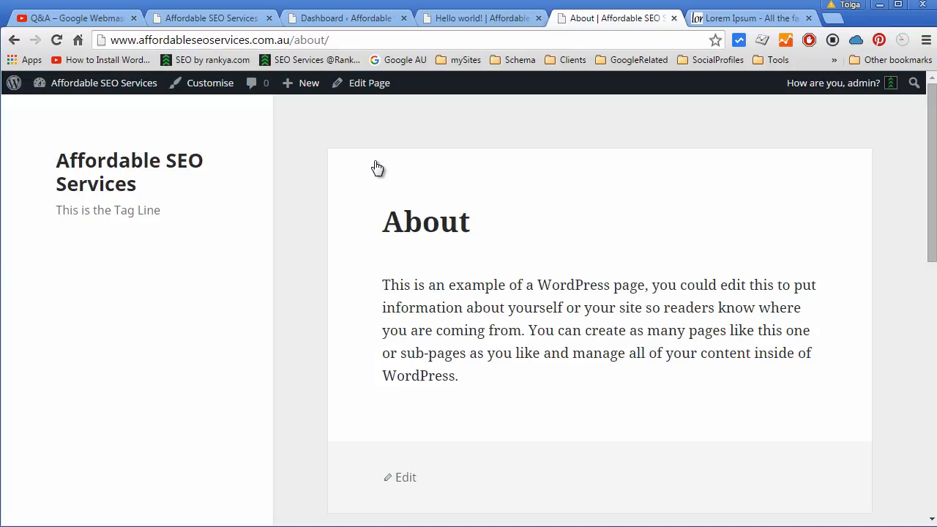
{"action": "mouse_move", "coordinate": [363, 83]}
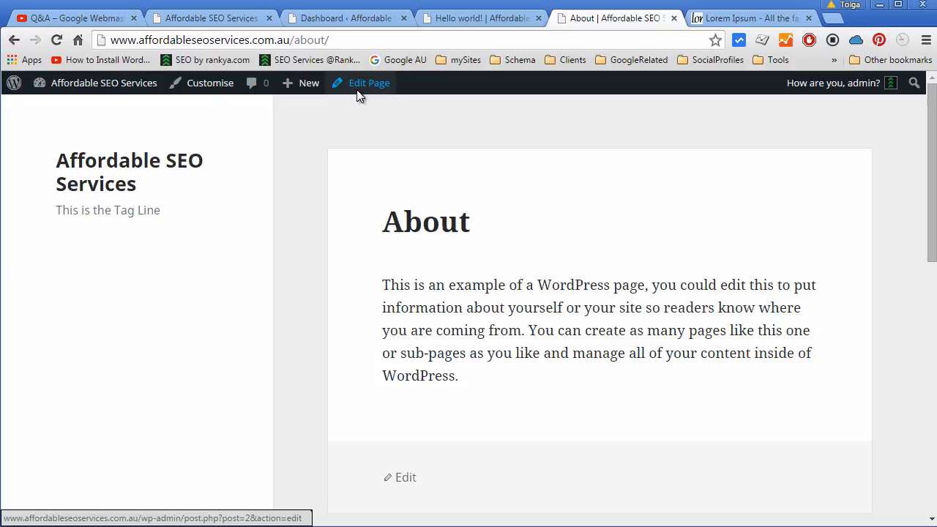
{"action": "mouse_move", "coordinate": [421, 40]}
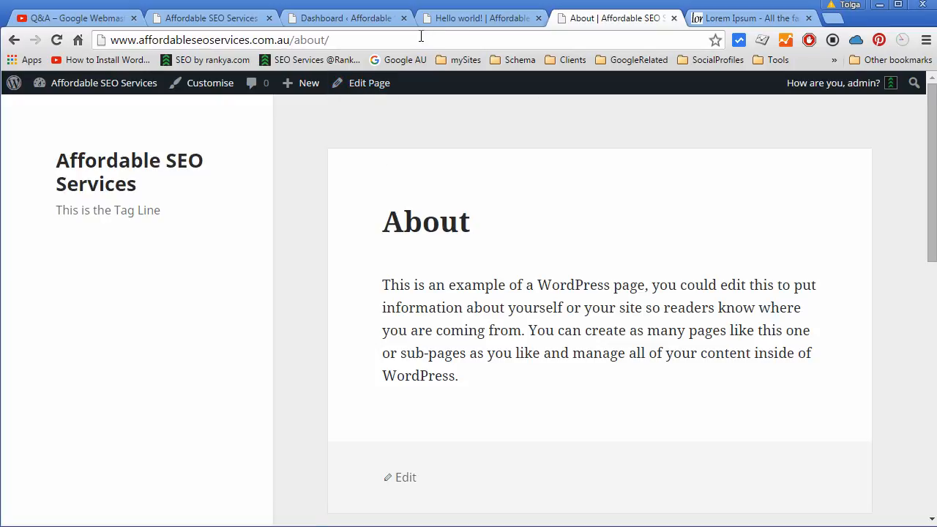
{"action": "left_click", "coordinate": [480, 17]}
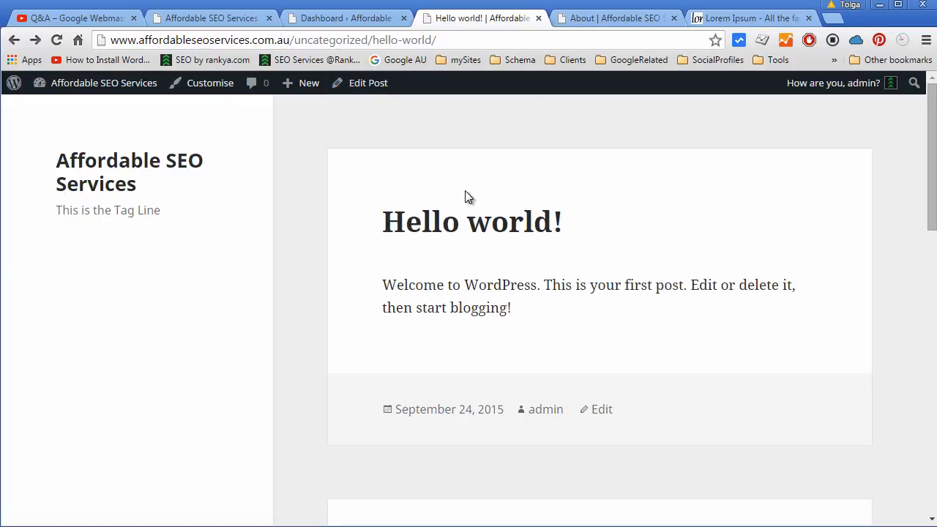
{"action": "mouse_move", "coordinate": [374, 163]}
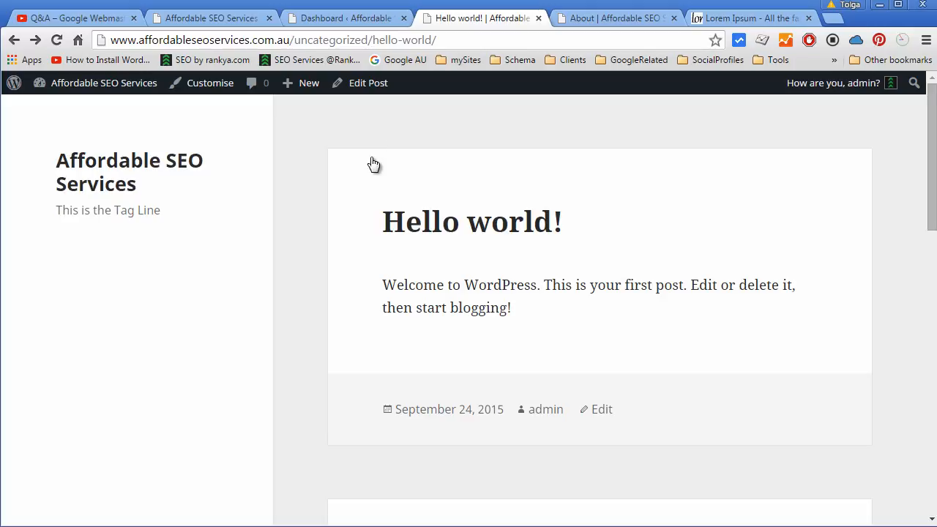
{"action": "mouse_move", "coordinate": [366, 83]}
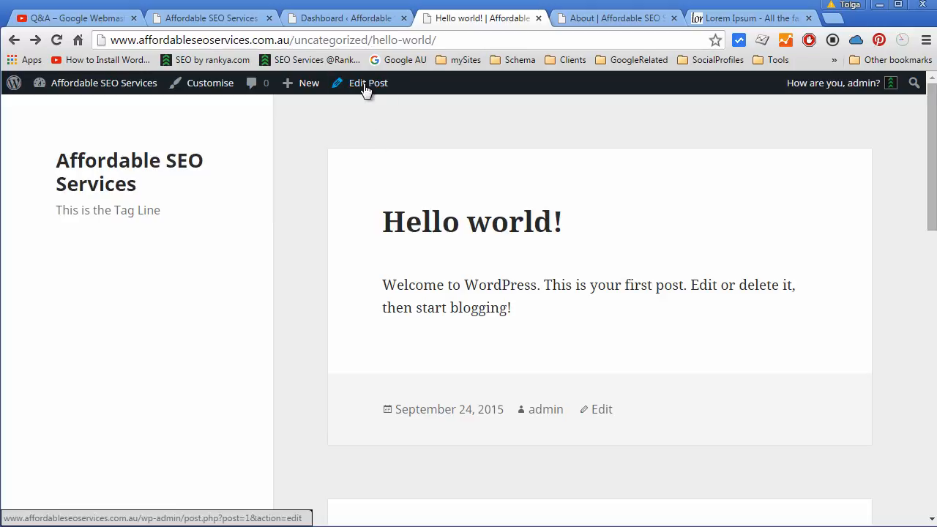
{"action": "mouse_move", "coordinate": [363, 83]}
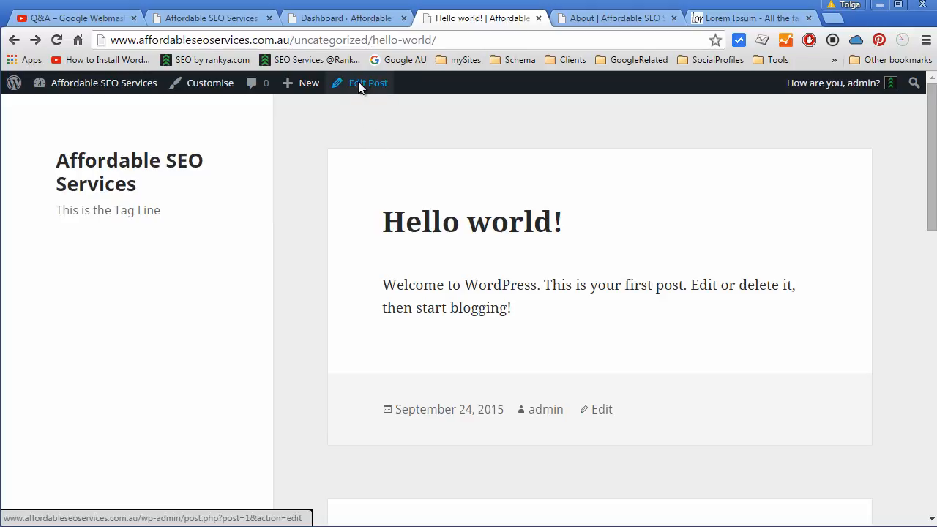
{"action": "mouse_move", "coordinate": [450, 162]}
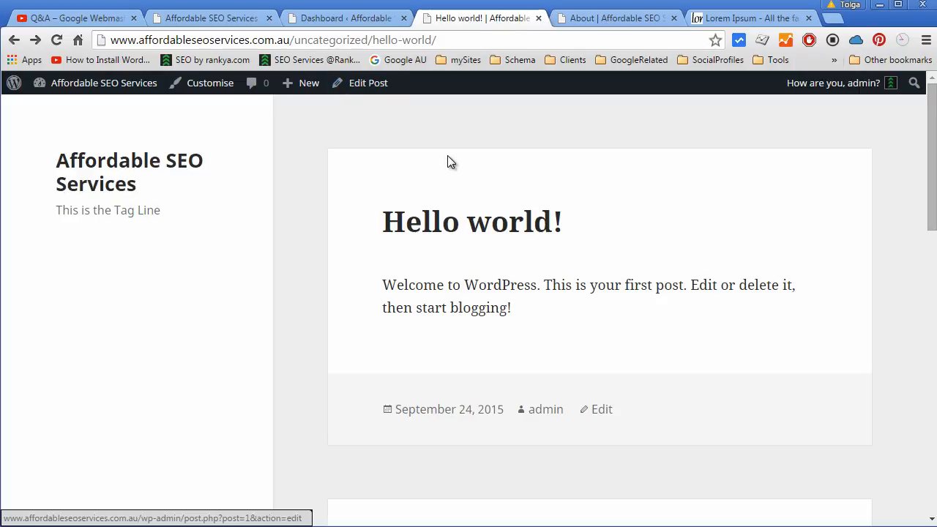
{"action": "mouse_move", "coordinate": [611, 27]}
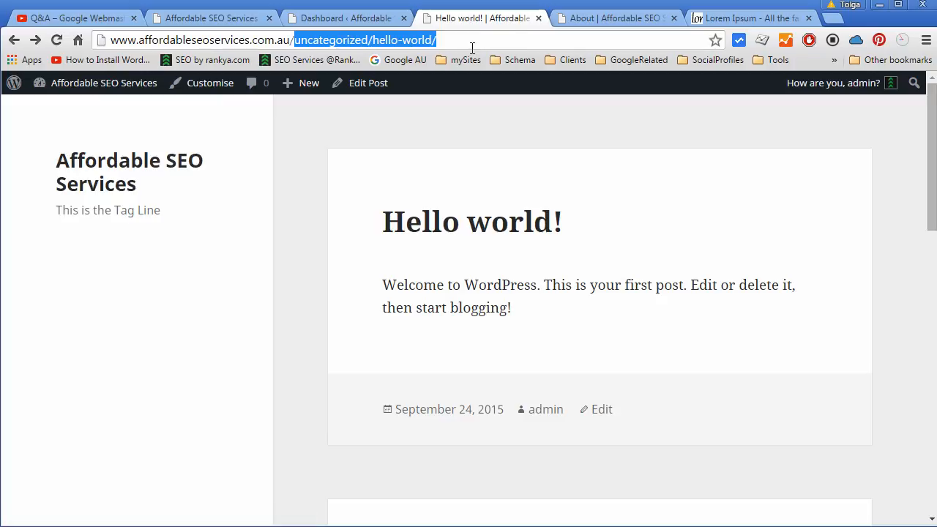
Enter /2015 as the URL path for the yearly archive.
{"action": "type", "text": "/2015"}
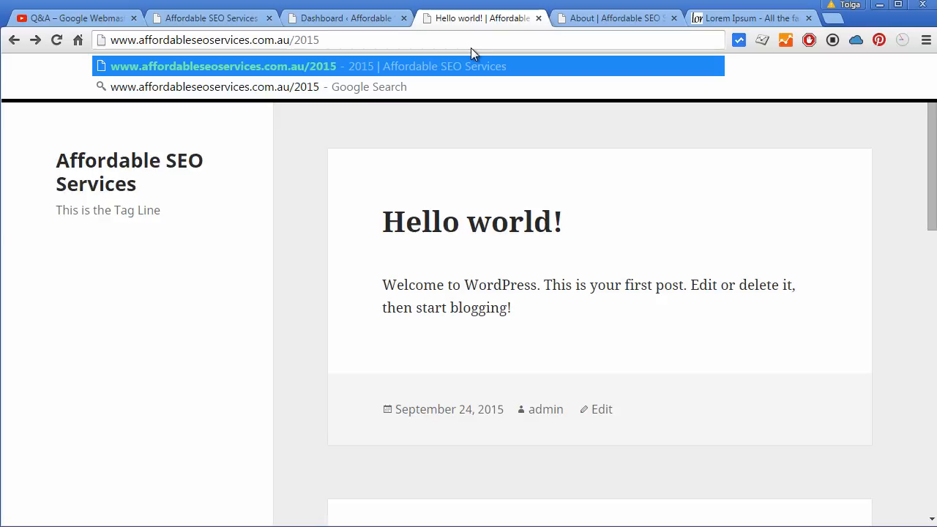
{"action": "mouse_move", "coordinate": [389, 256]}
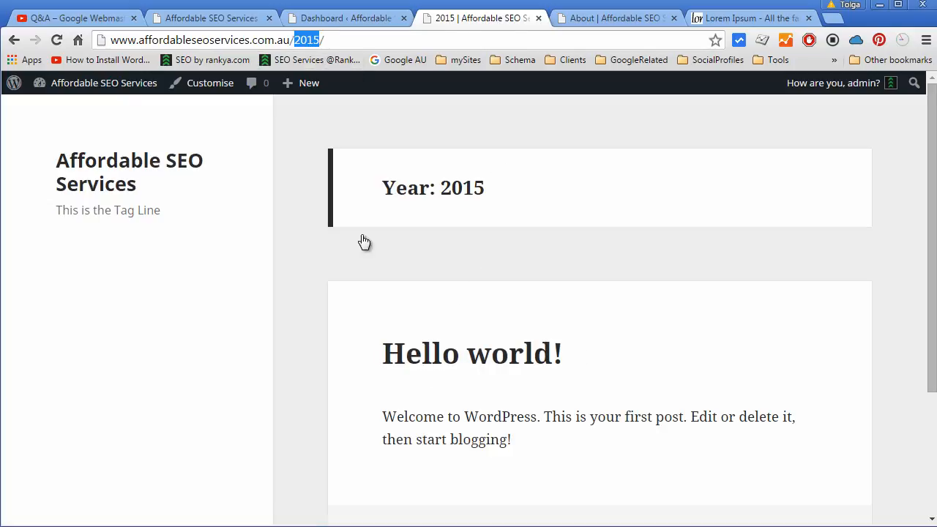
{"action": "mouse_move", "coordinate": [436, 371]}
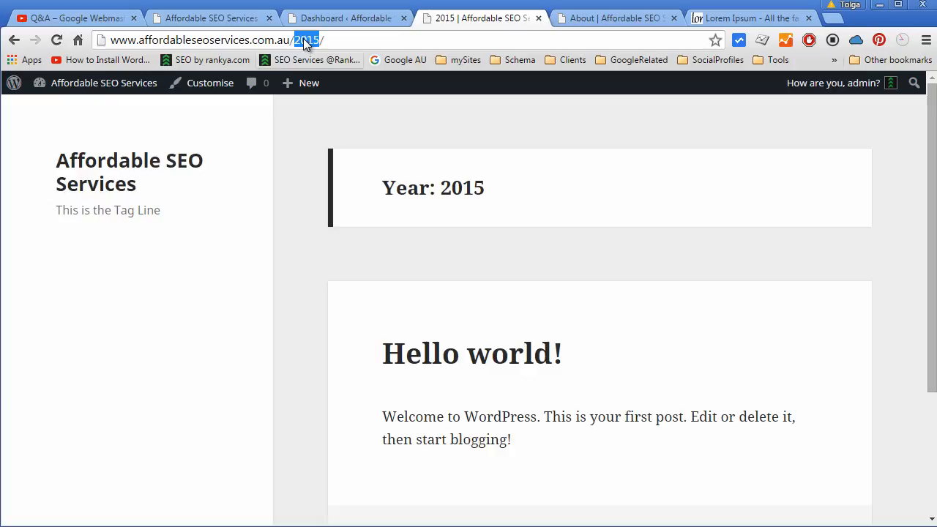
{"action": "mouse_move", "coordinate": [440, 331]}
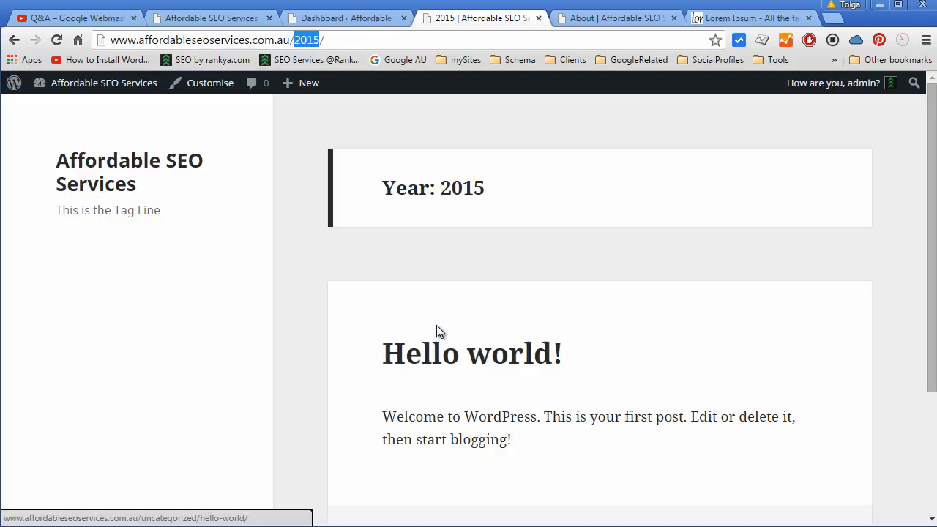
Open Hello world!, then its admin author link to show /author/admin/.
{"action": "left_click", "coordinate": [471, 353]}
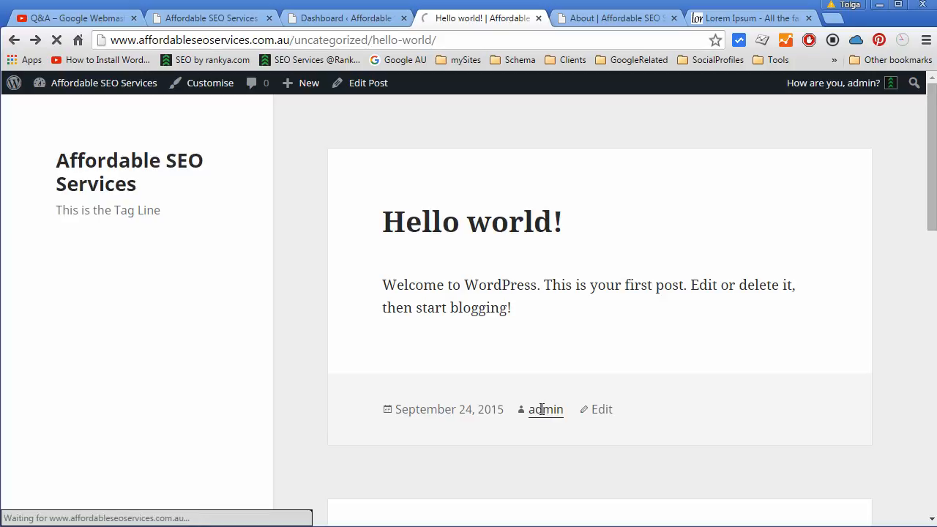
{"action": "left_click", "coordinate": [545, 409]}
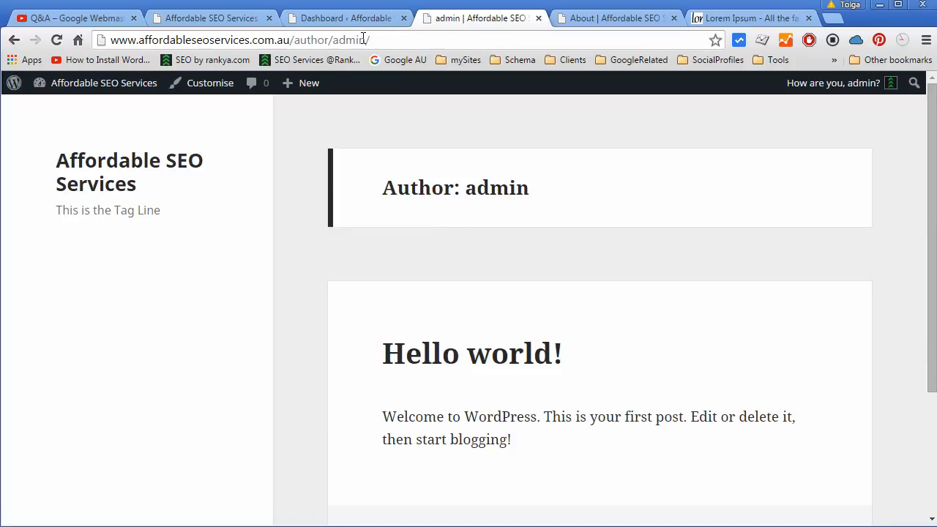
{"action": "mouse_move", "coordinate": [472, 354]}
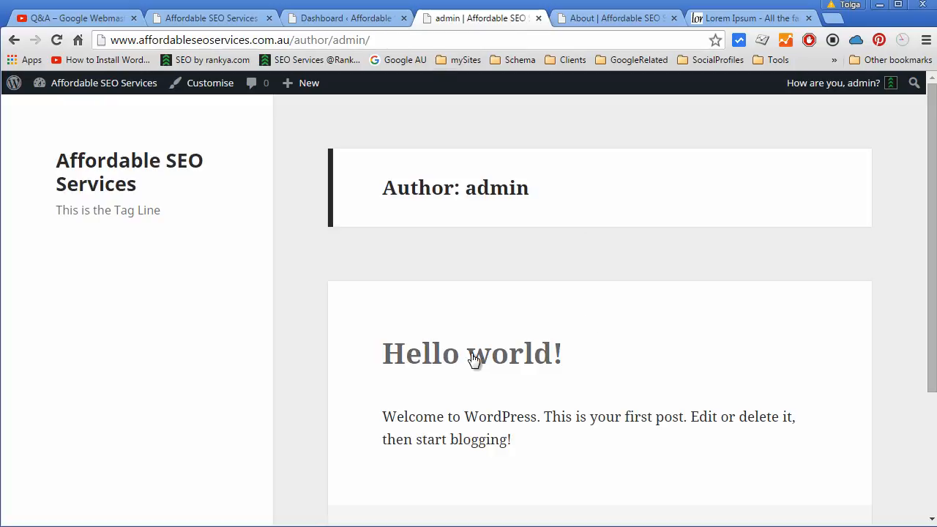
{"action": "scroll", "scroll_direction": "down", "scroll_amount": 3}
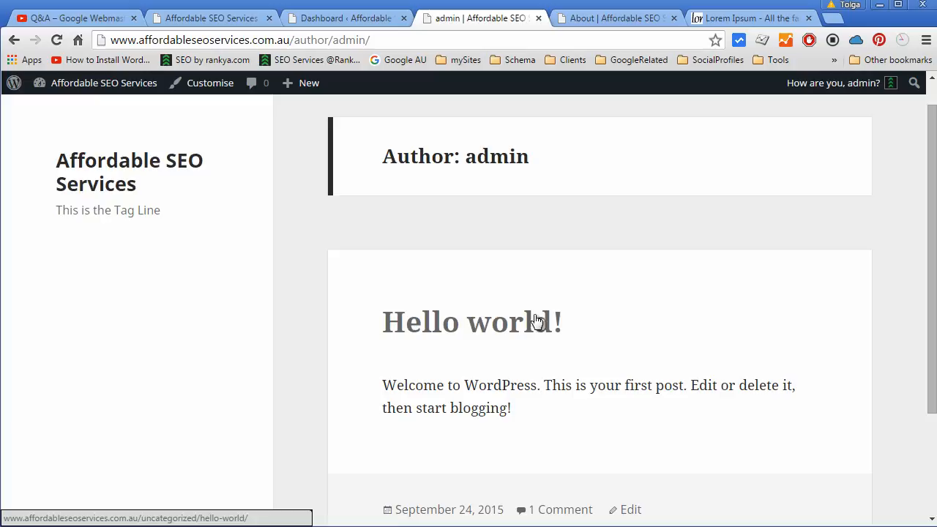
{"action": "mouse_move", "coordinate": [589, 14]}
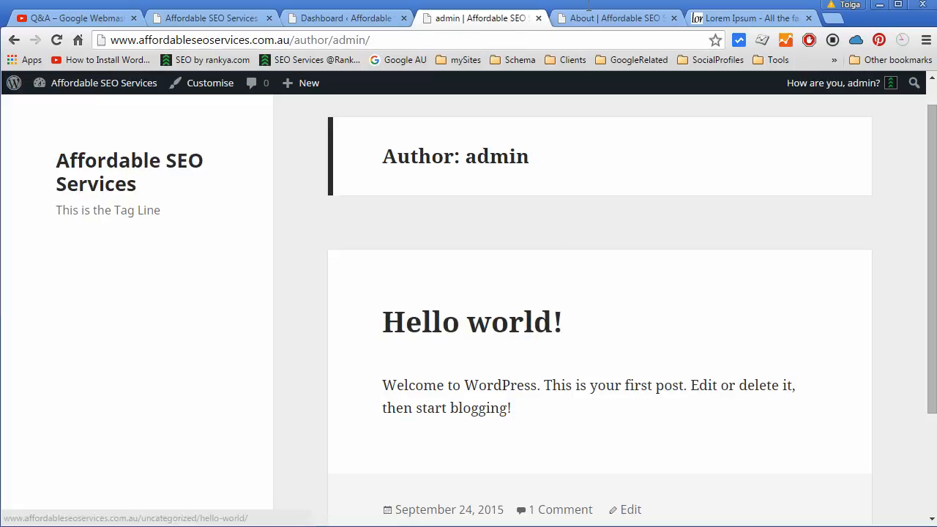
{"action": "left_click", "coordinate": [618, 17]}
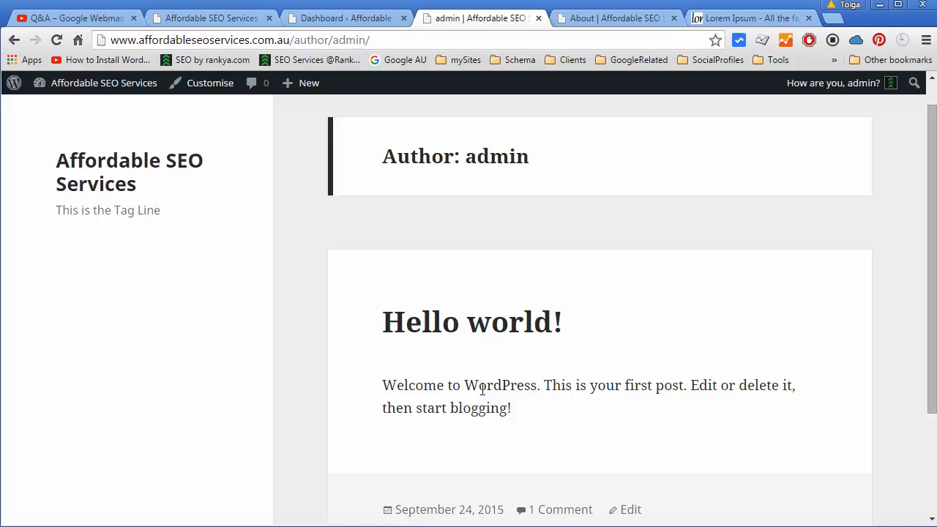
{"action": "mouse_move", "coordinate": [512, 396]}
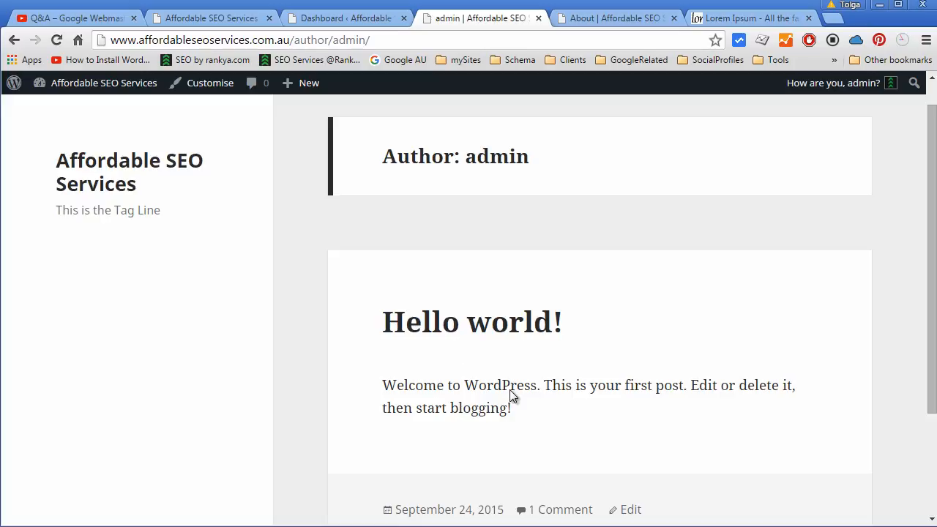
{"action": "scroll", "scroll_direction": "down", "scroll_amount": 3}
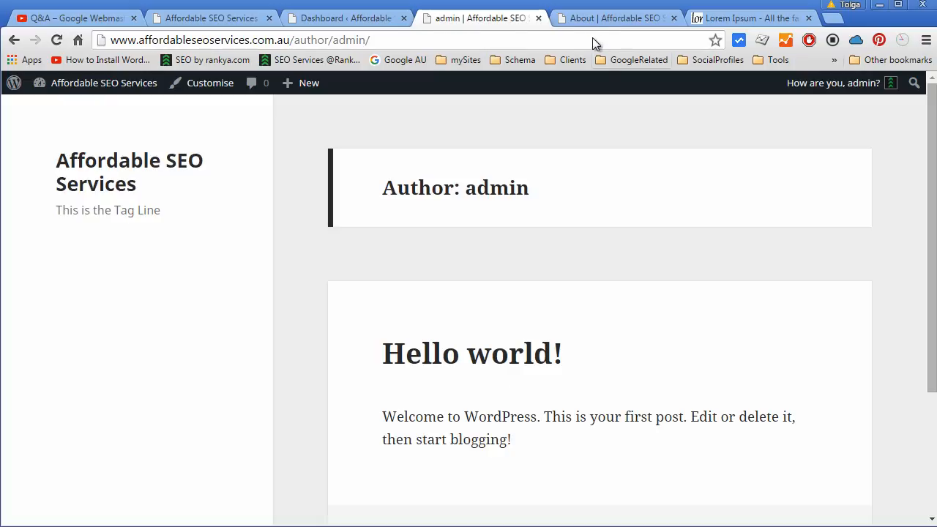
{"action": "mouse_move", "coordinate": [477, 399]}
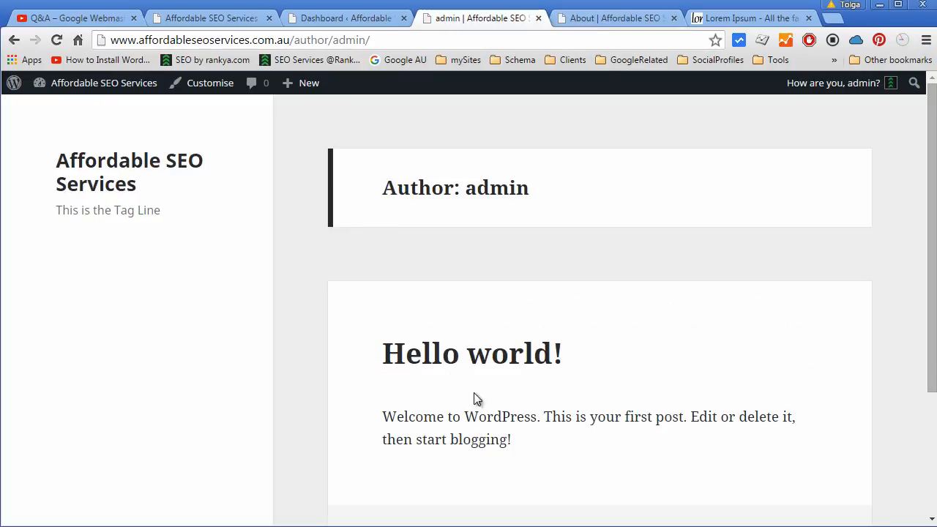
{"action": "mouse_move", "coordinate": [496, 448]}
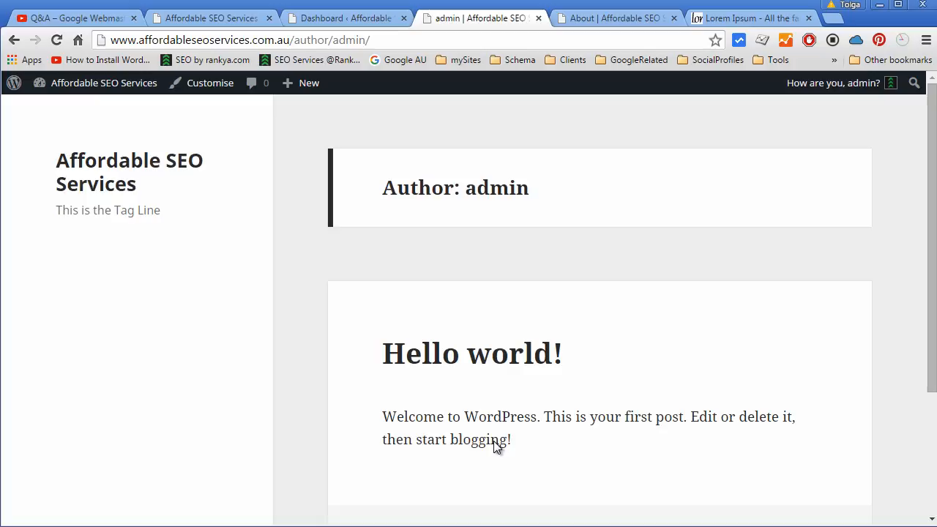
{"action": "mouse_move", "coordinate": [619, 18]}
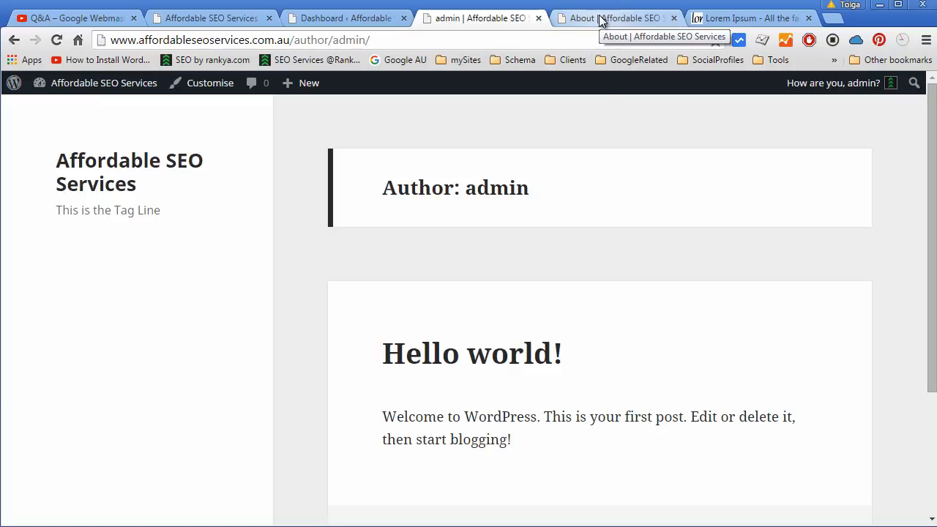
{"action": "mouse_move", "coordinate": [416, 150]}
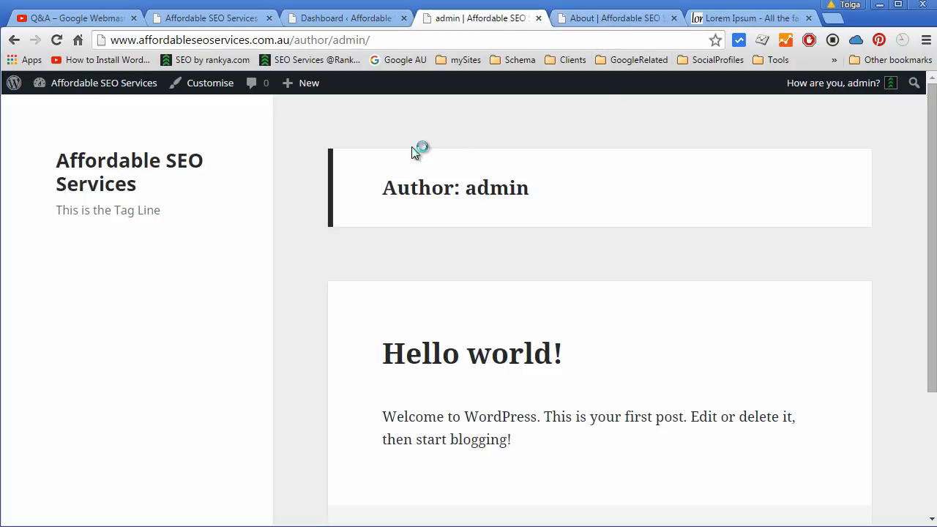
Return to the Hello world! post at /uncategorized/hello-world/.
{"action": "left_click", "coordinate": [472, 353]}
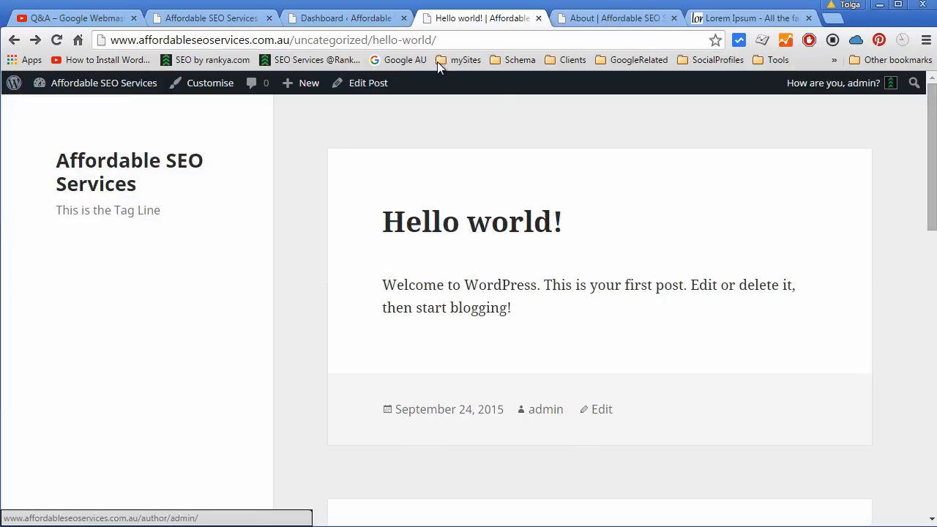
{"action": "mouse_move", "coordinate": [633, 354]}
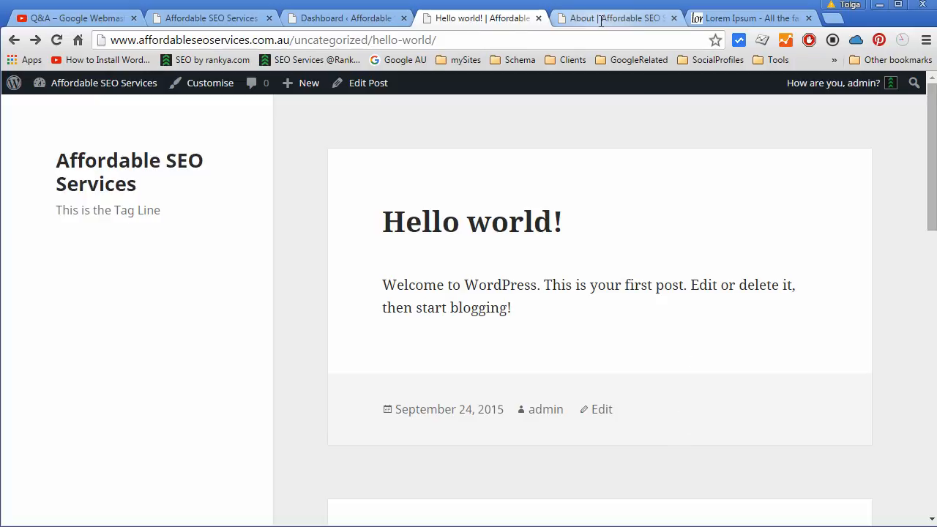
Switch to the About | Affordable SEO Services tab at /about/.
{"action": "left_click", "coordinate": [615, 18]}
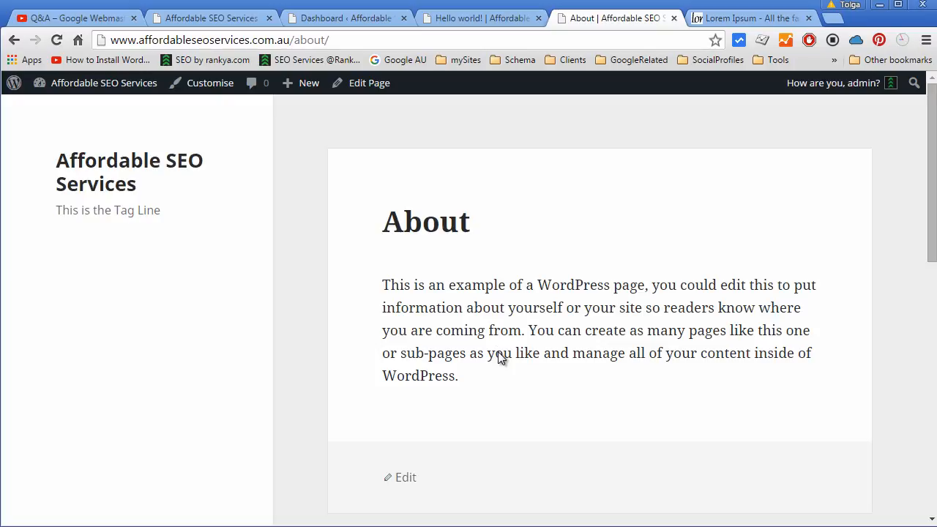
{"action": "mouse_move", "coordinate": [544, 334]}
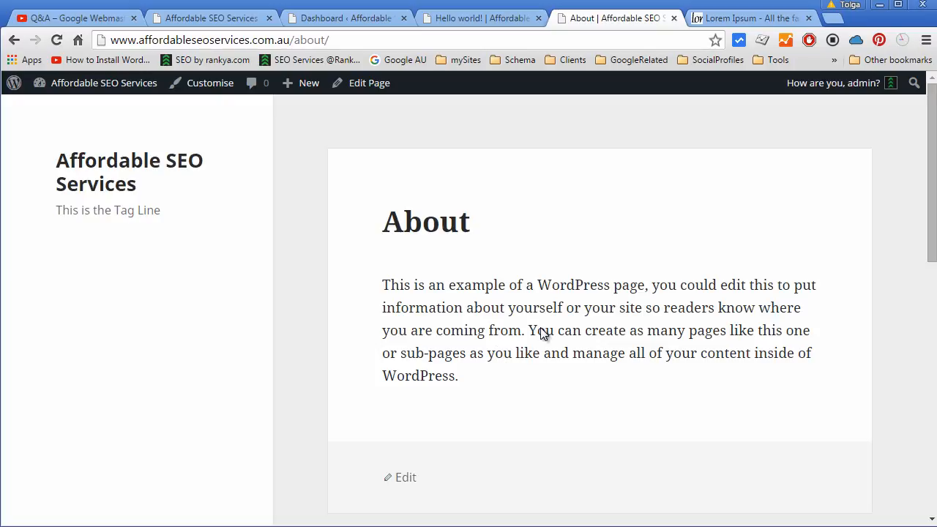
{"action": "mouse_move", "coordinate": [552, 267]}
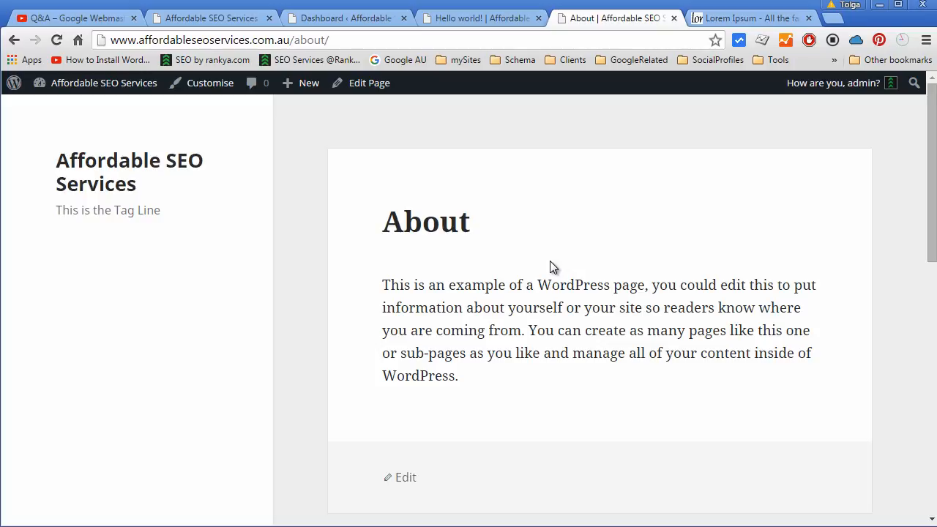
{"action": "mouse_move", "coordinate": [552, 265]}
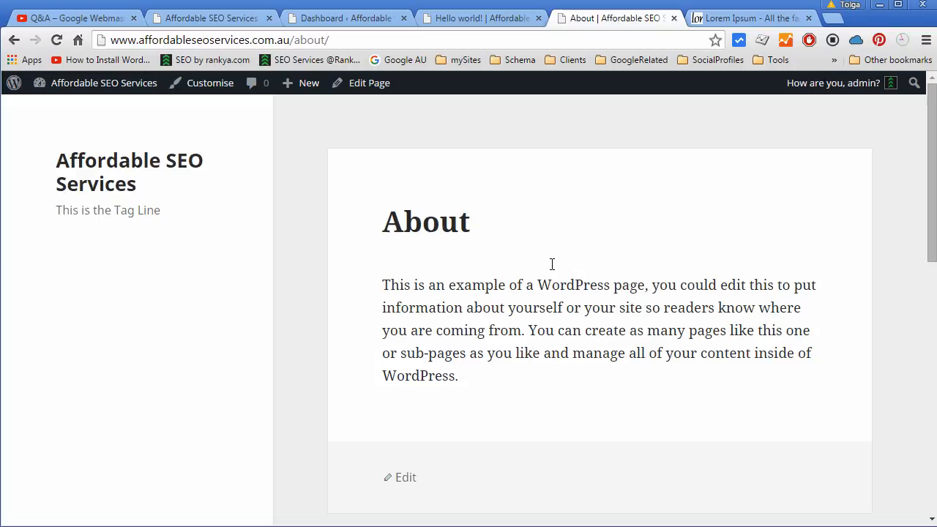
{"action": "mouse_move", "coordinate": [555, 267]}
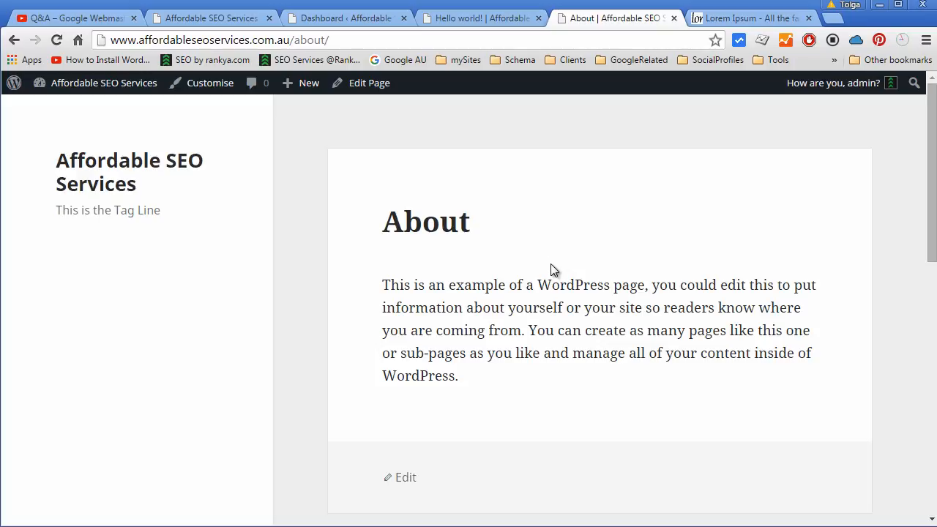
{"action": "mouse_move", "coordinate": [479, 18]}
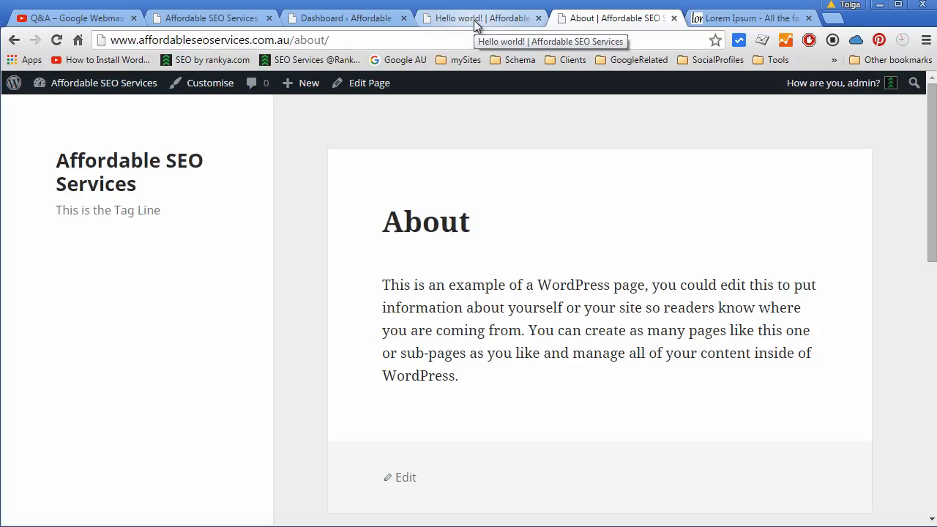
{"action": "mouse_move", "coordinate": [416, 132]}
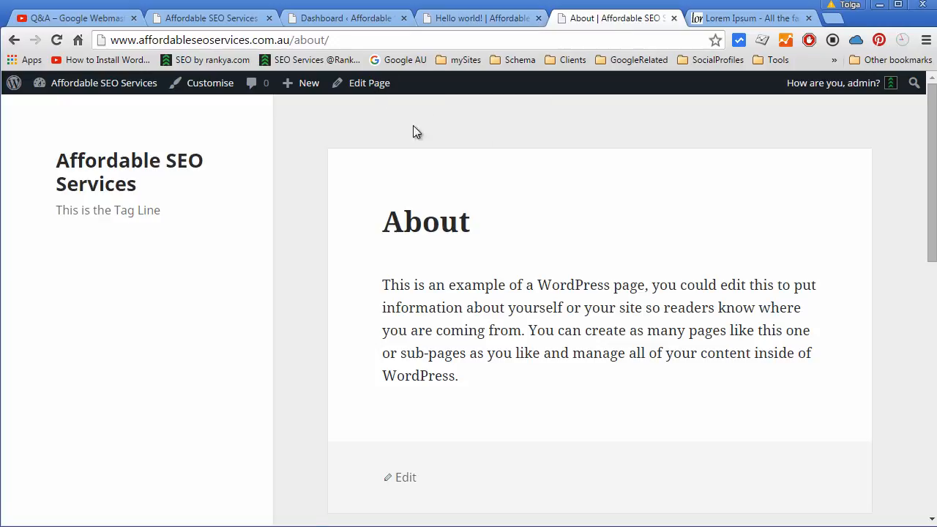
{"action": "mouse_move", "coordinate": [488, 185]}
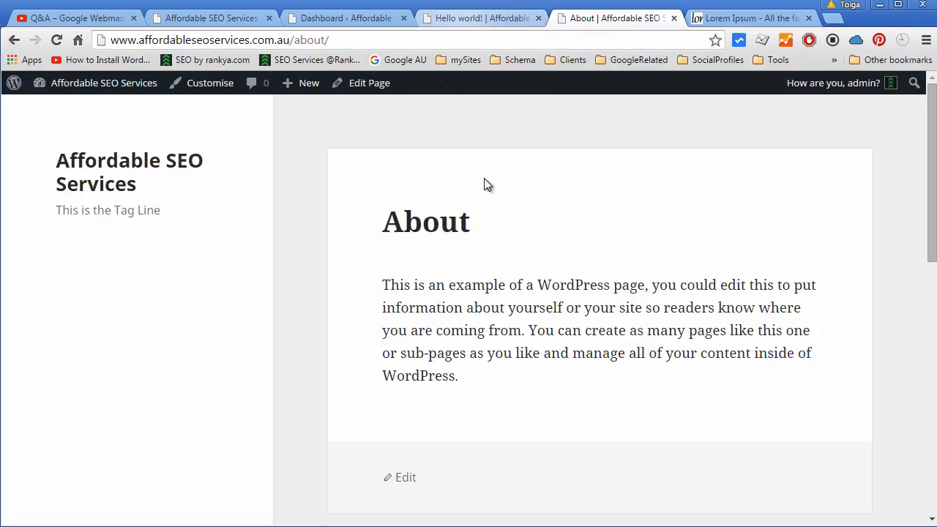